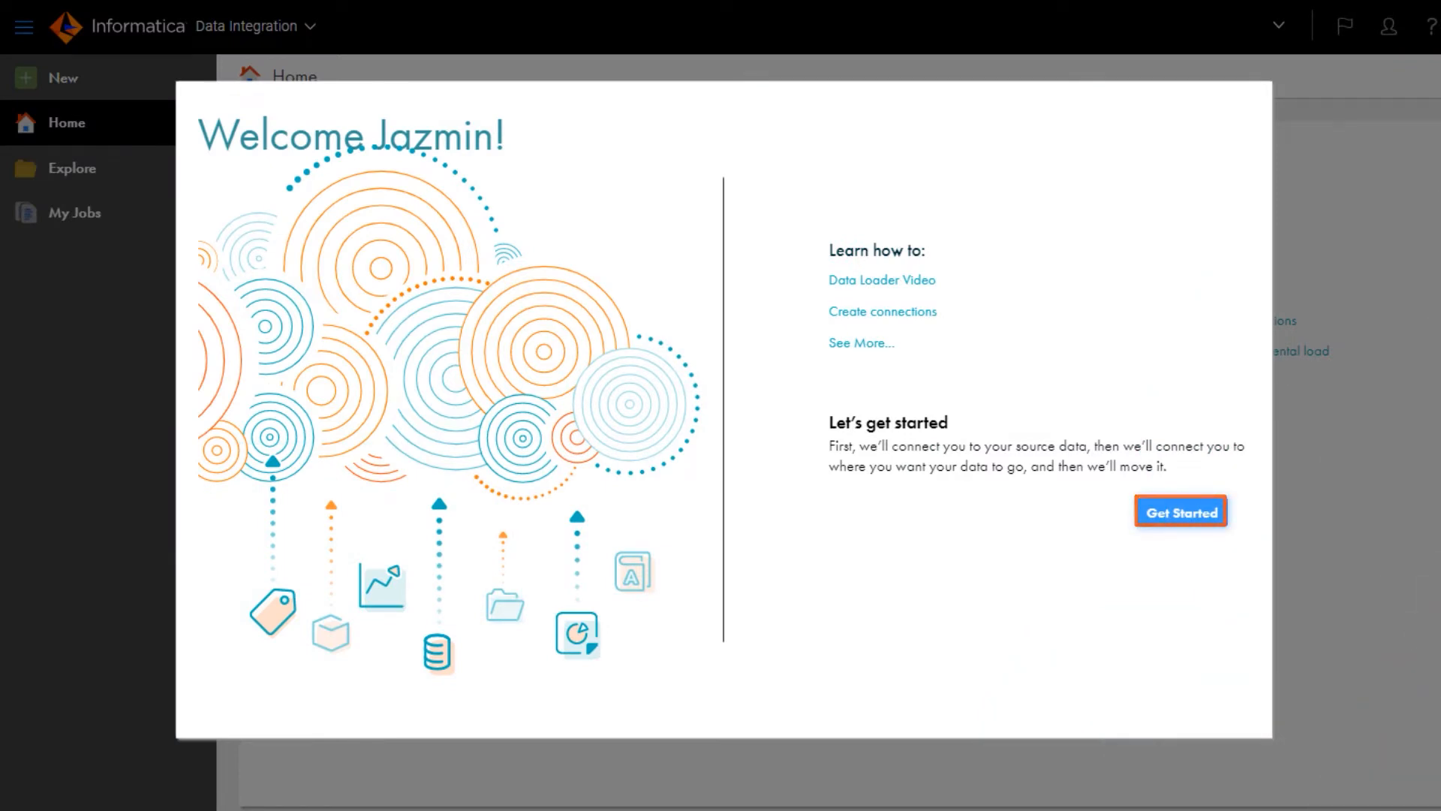
- Start a new Data Loader task from the welcome dialog's Get Started option
{"action": "left_click", "coordinate": [1181, 511]}
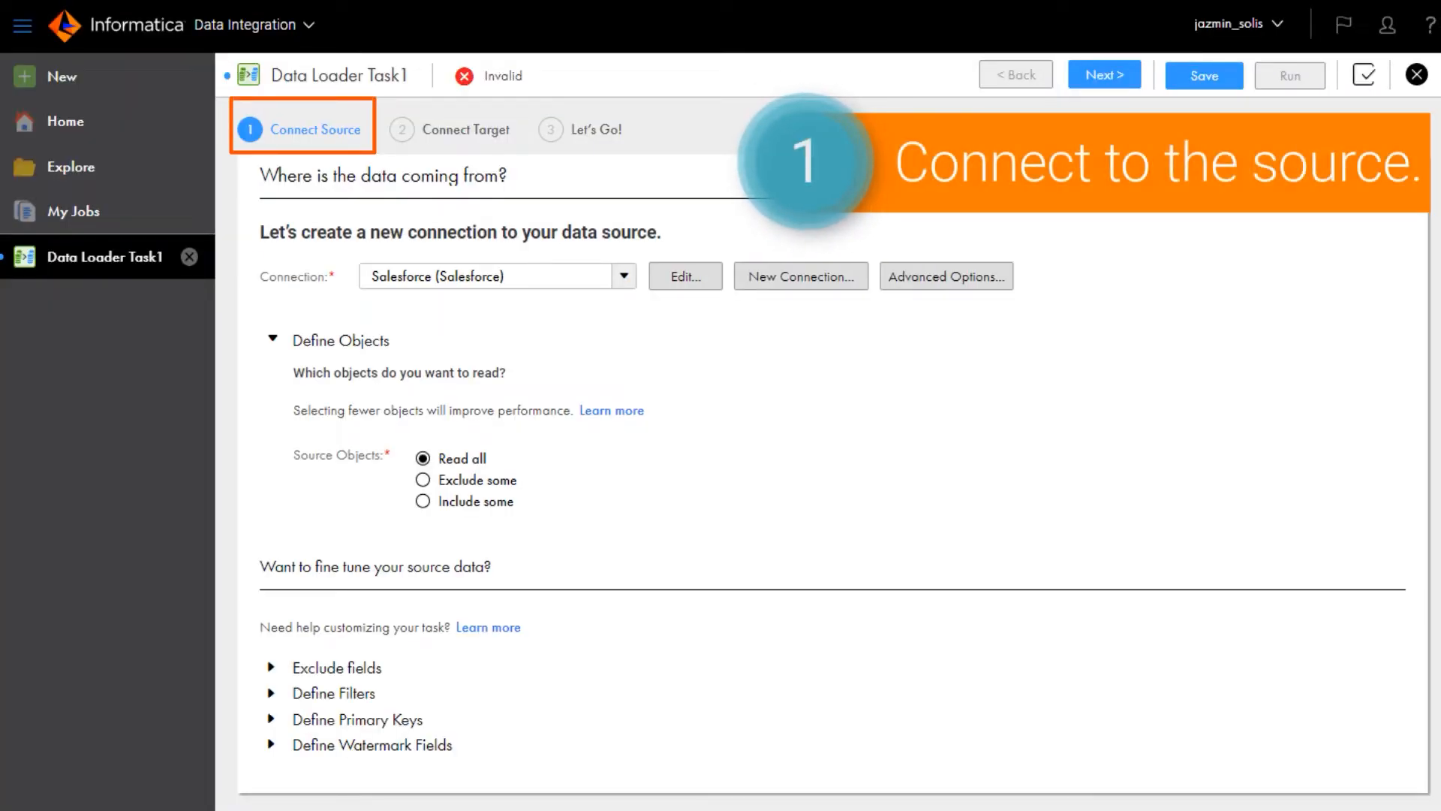
- Include only the Salesforce Lead and Campaign objects as the task's source
{"action": "left_click", "coordinate": [422, 501]}
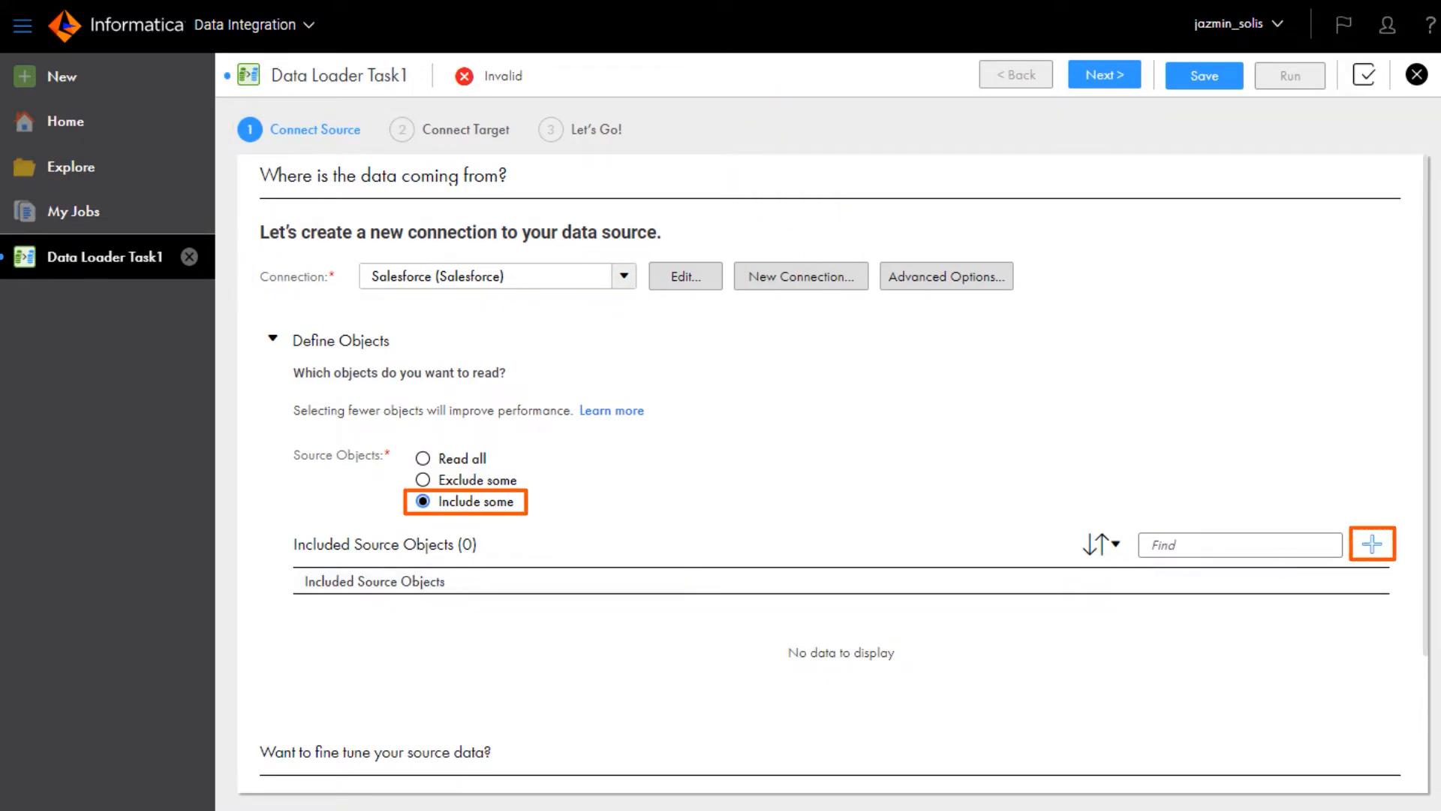
{"action": "left_click", "coordinate": [1370, 543]}
{"action": "type", "text": "campa"}
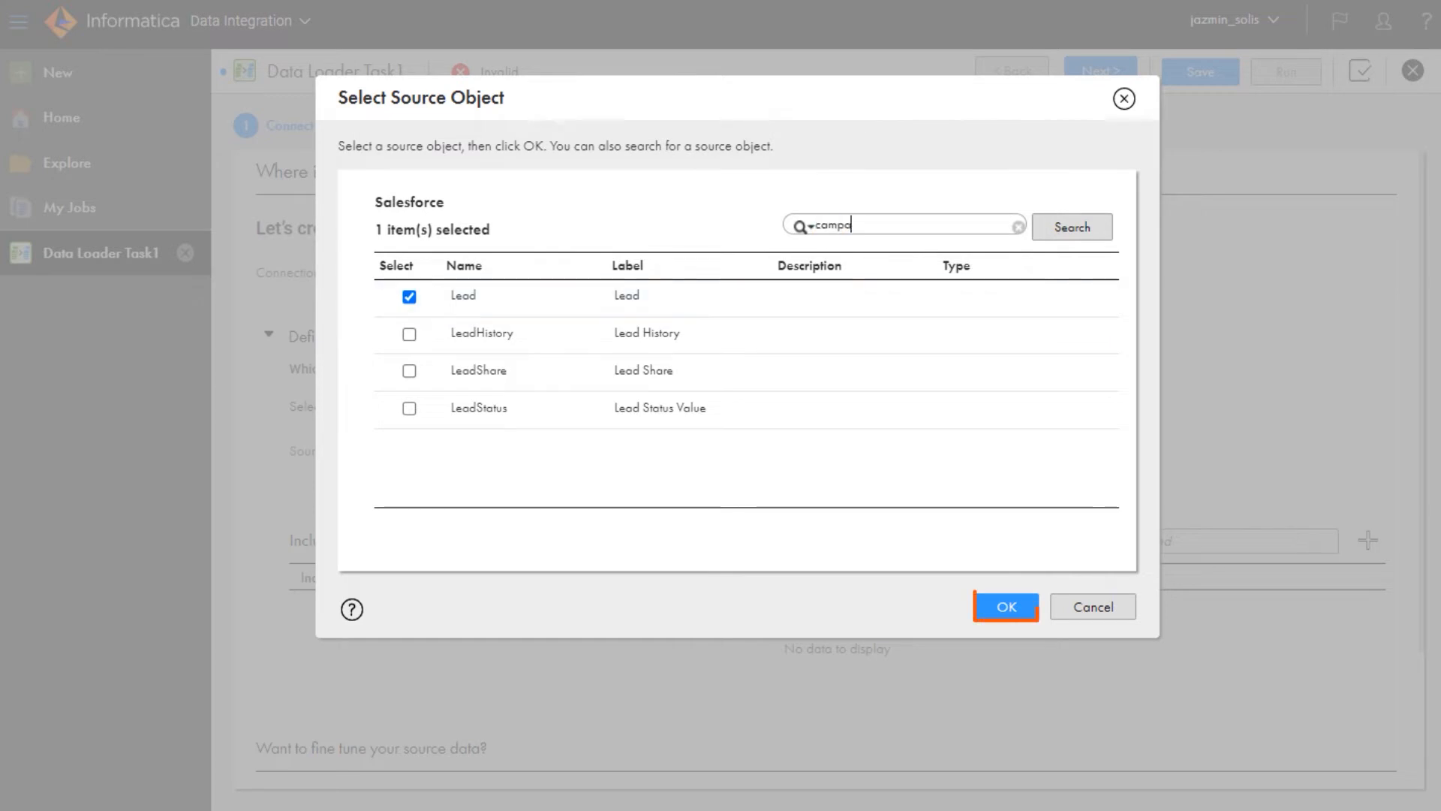
{"action": "left_click", "coordinate": [1071, 225]}
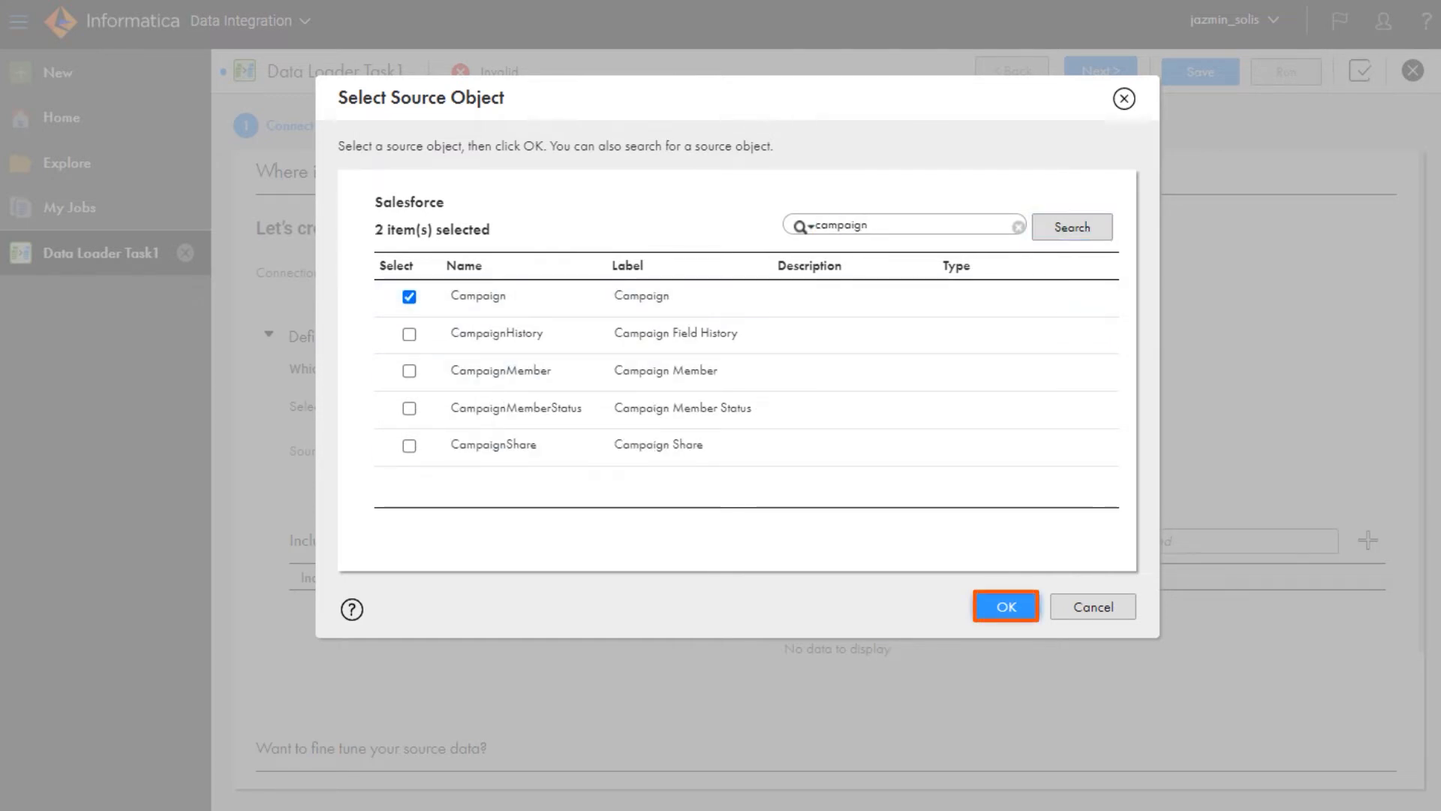
{"action": "left_click", "coordinate": [1003, 605]}
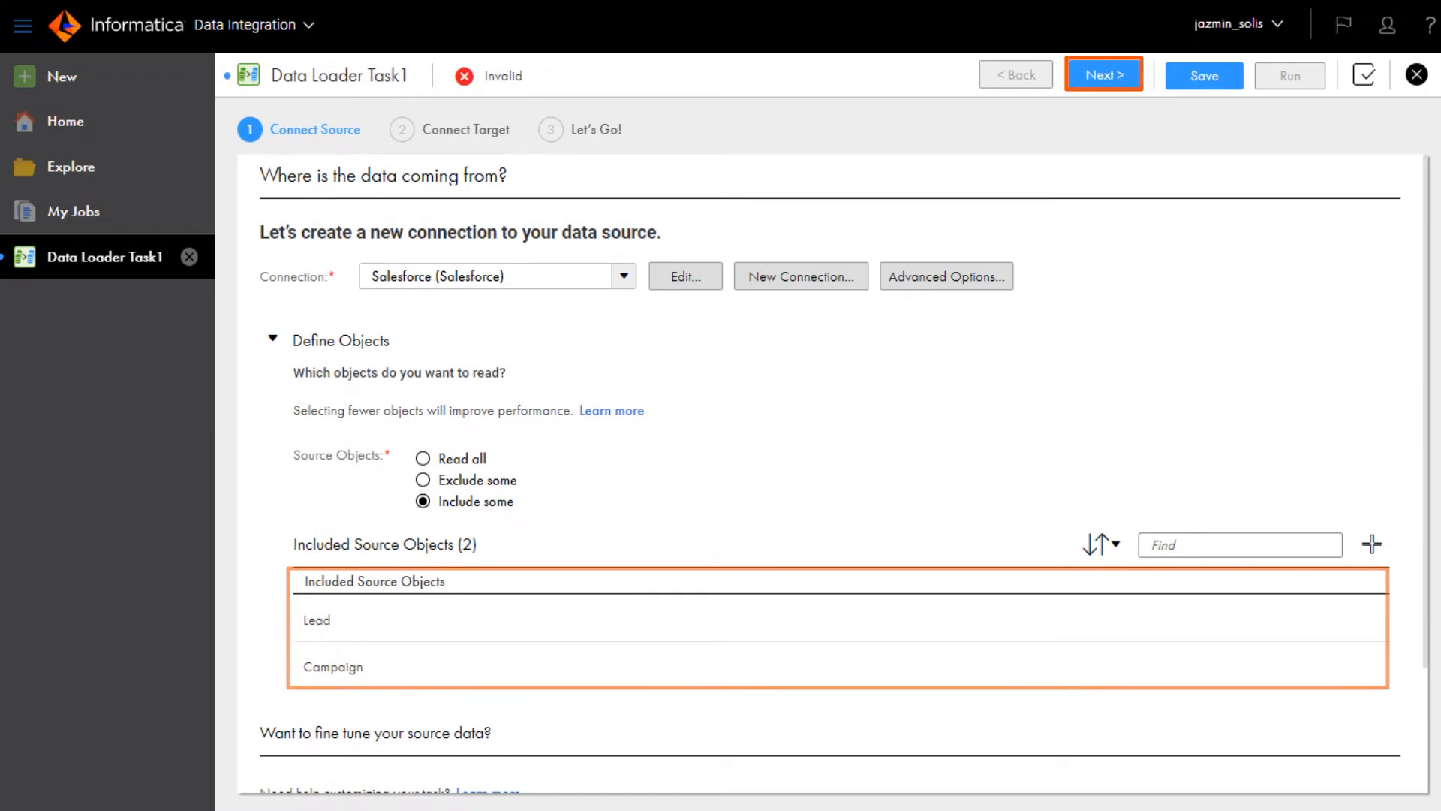
- Create, test and add a new Google BigQuery connection as the task's target
{"action": "left_click", "coordinate": [1102, 74]}
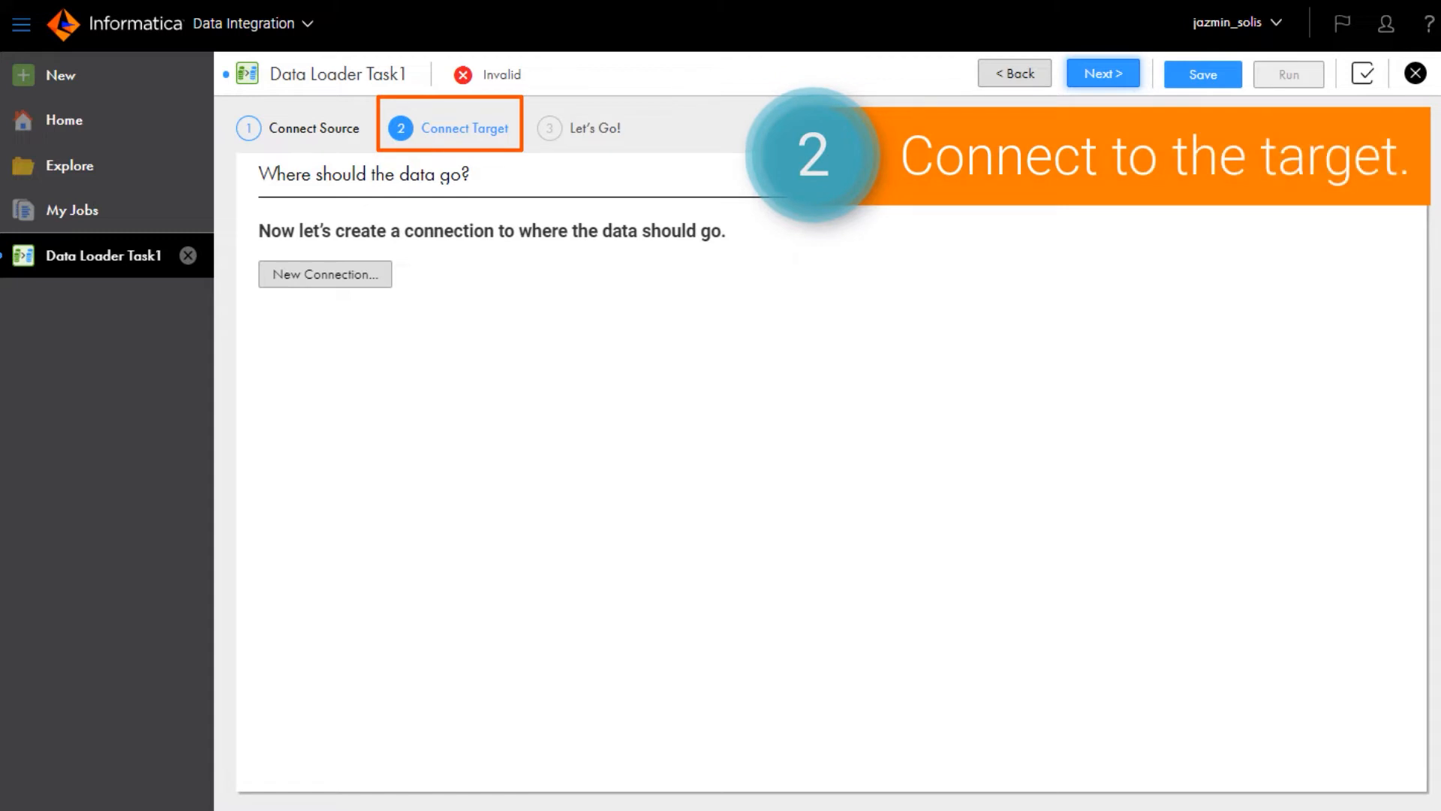
{"action": "left_click", "coordinate": [325, 274]}
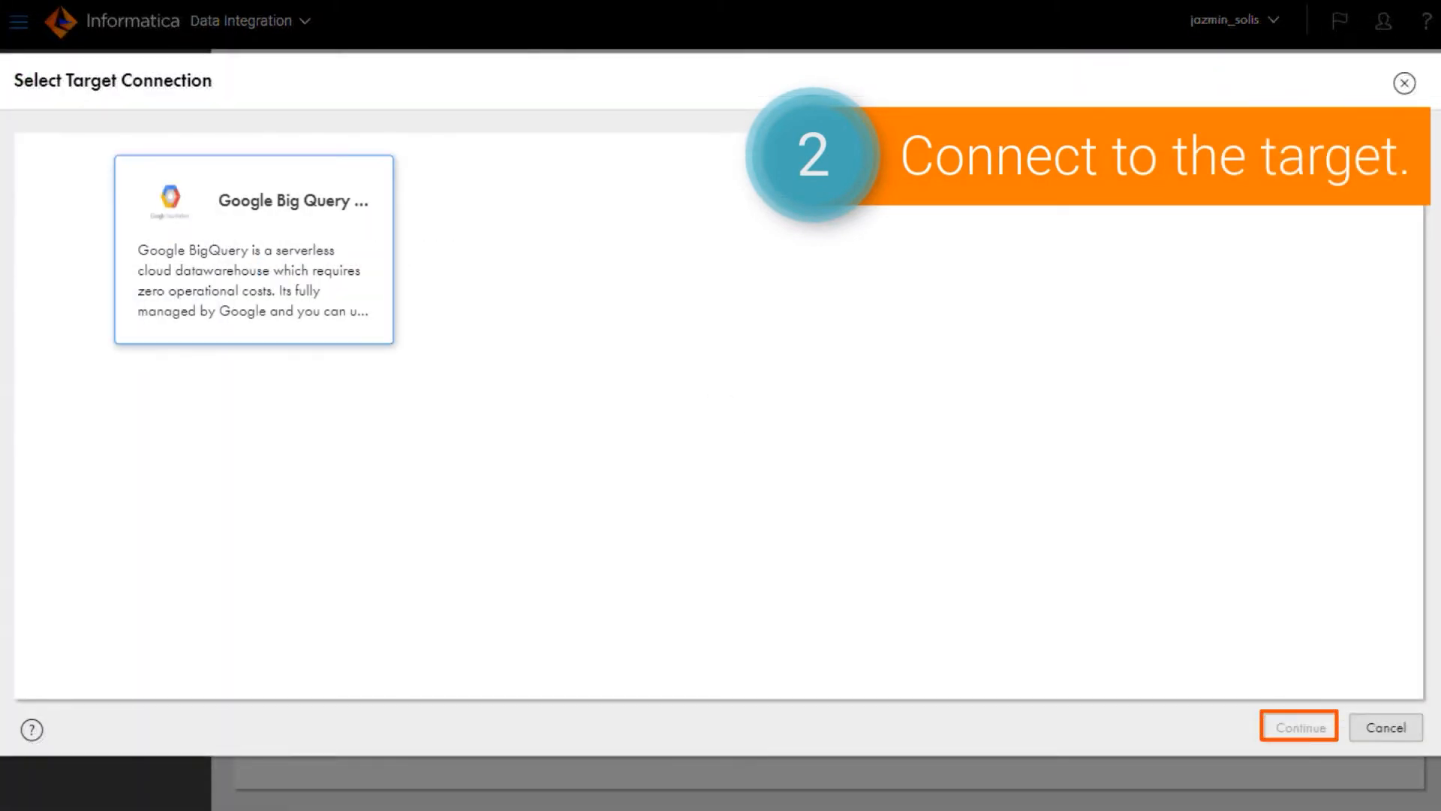
{"action": "left_click", "coordinate": [1299, 726]}
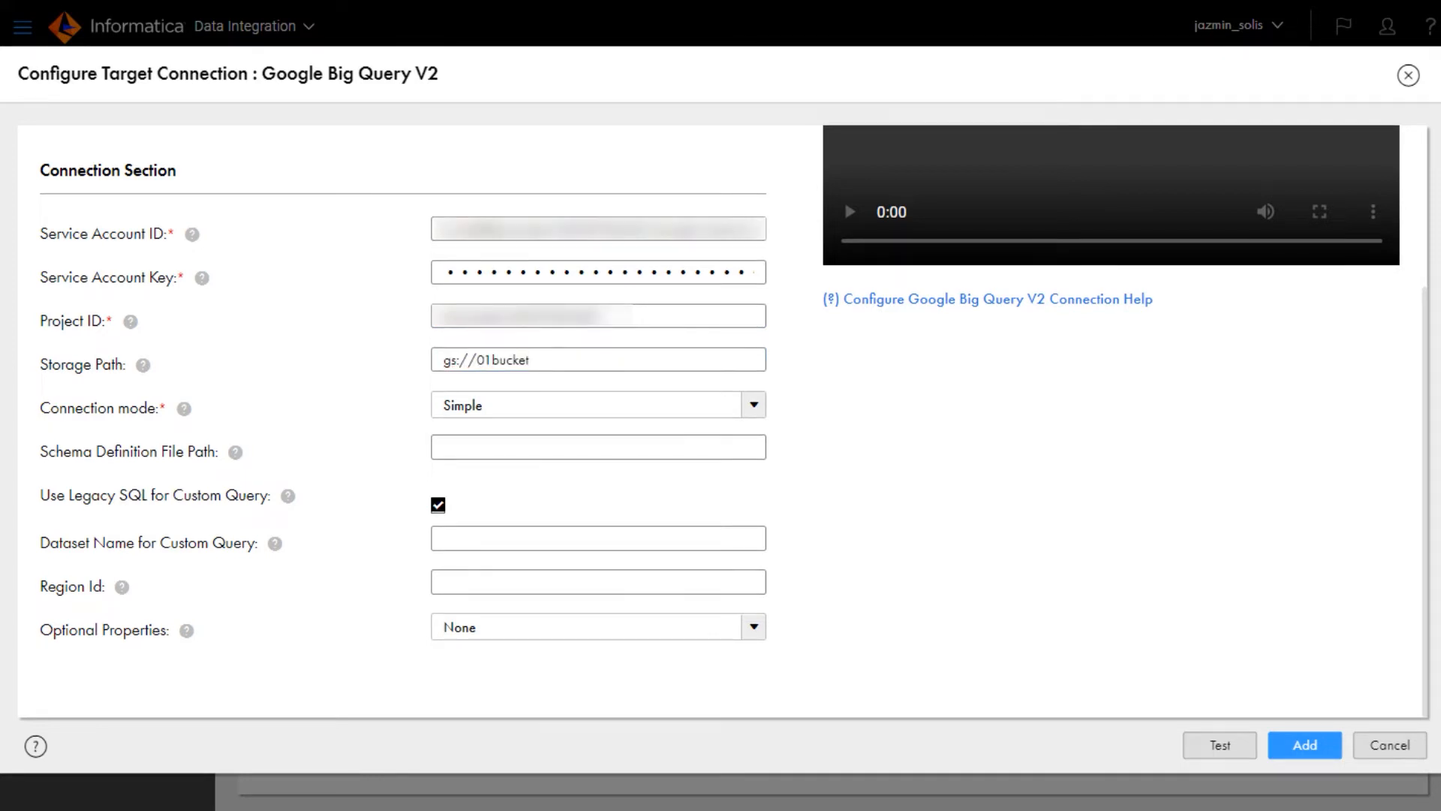
{"action": "left_click", "coordinate": [1219, 745]}
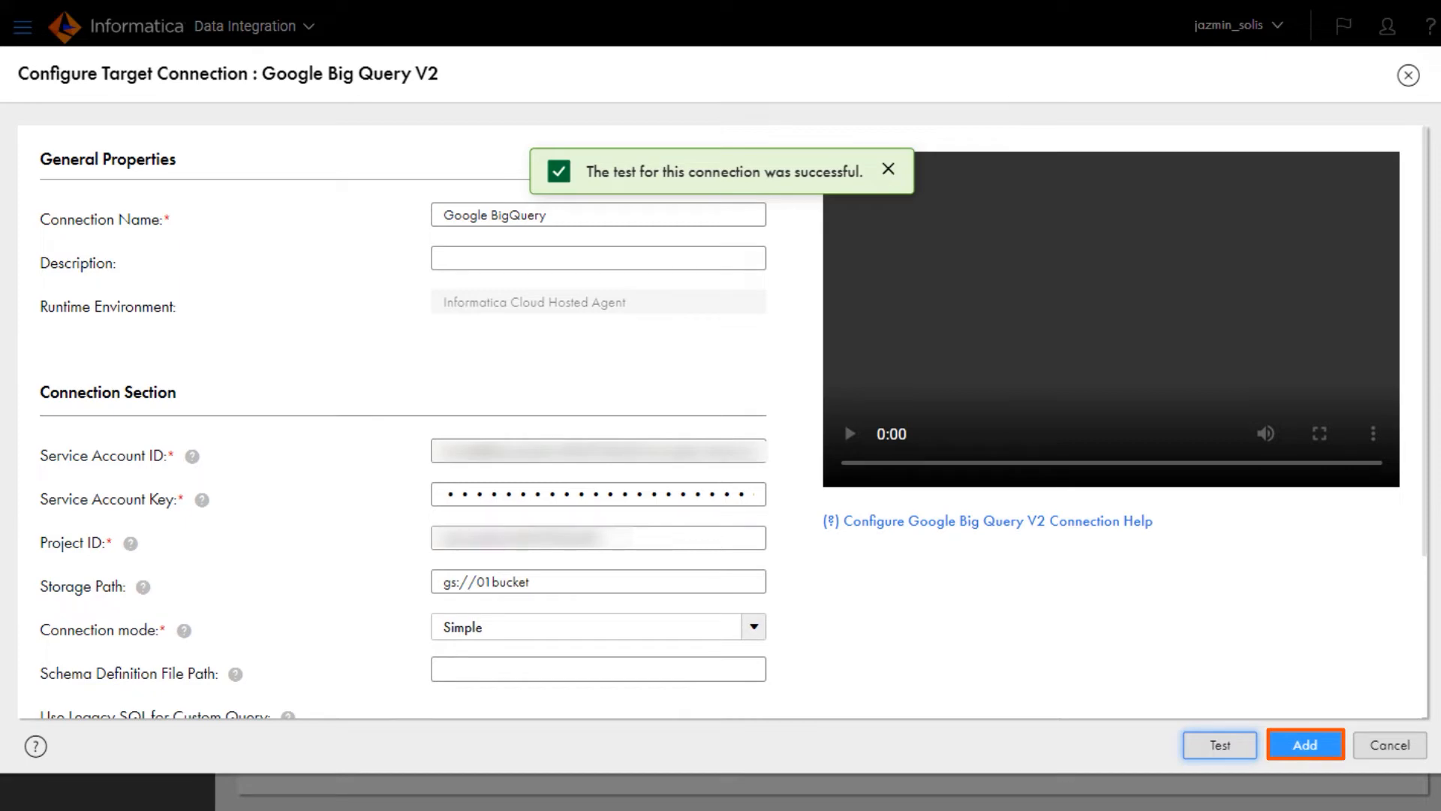
{"action": "left_click", "coordinate": [1304, 745]}
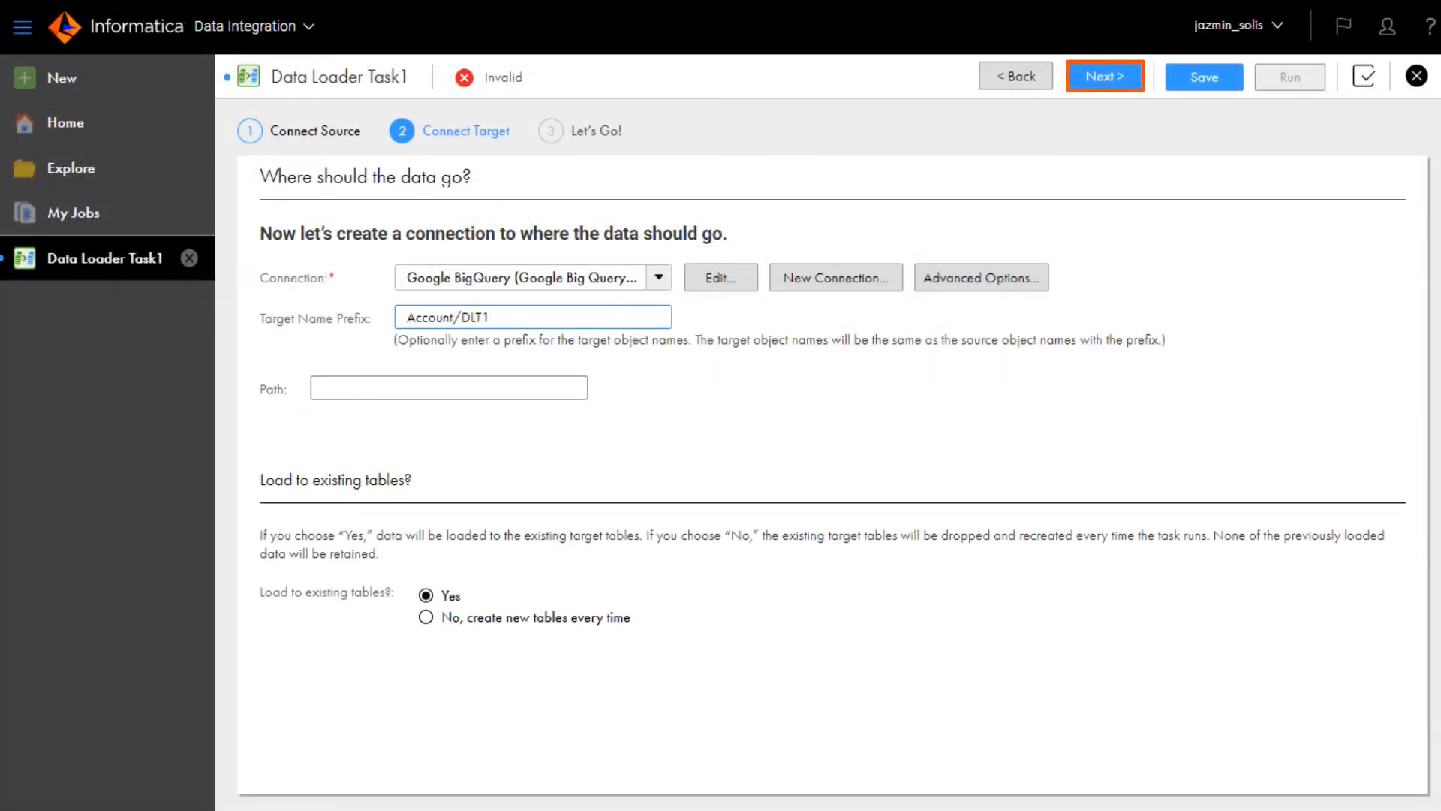
- Name the task 'May report' with description 'Lead gen report for May'
{"action": "left_click", "coordinate": [1104, 77]}
{"action": "type", "text": "May repo"}
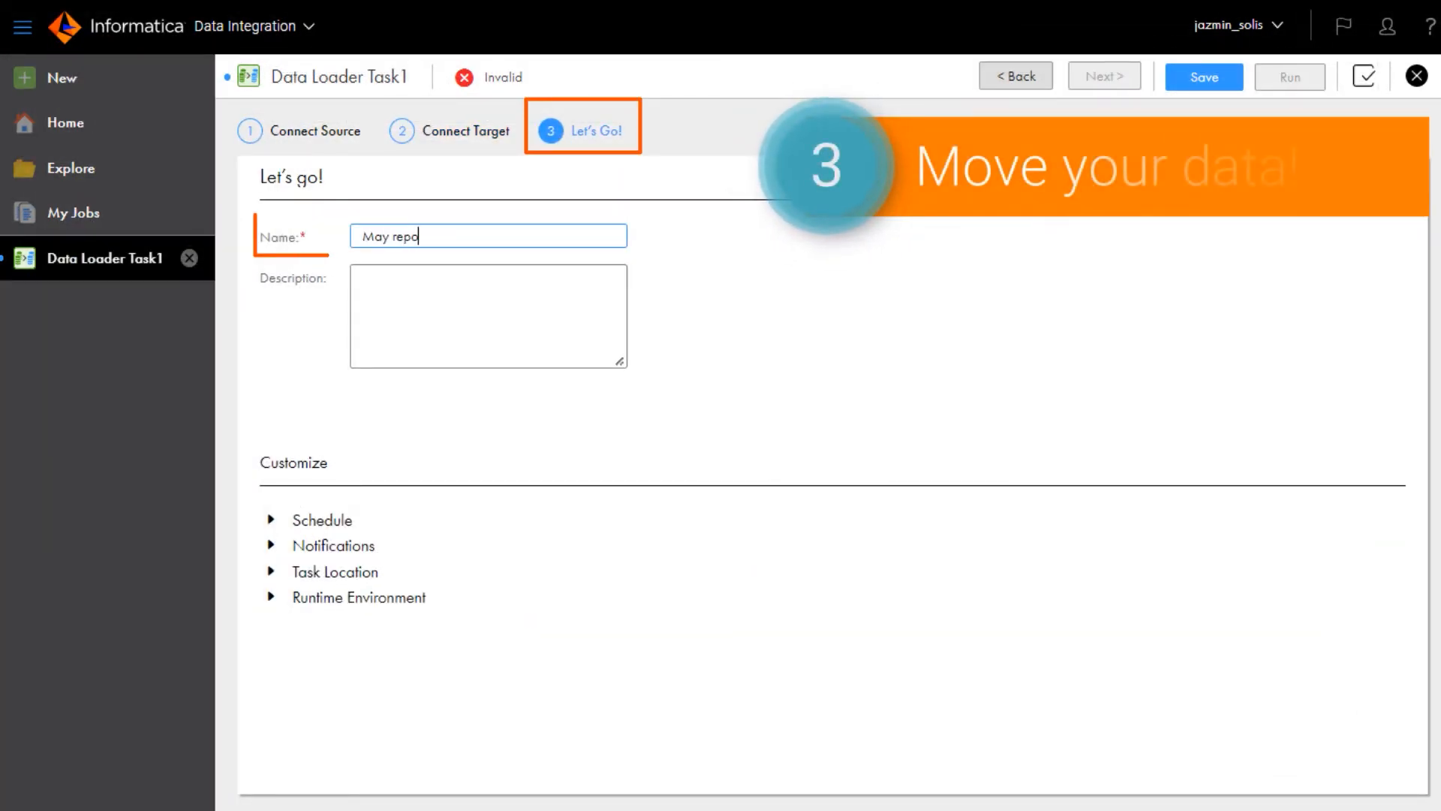
{"action": "type", "text": "Lead ge"}
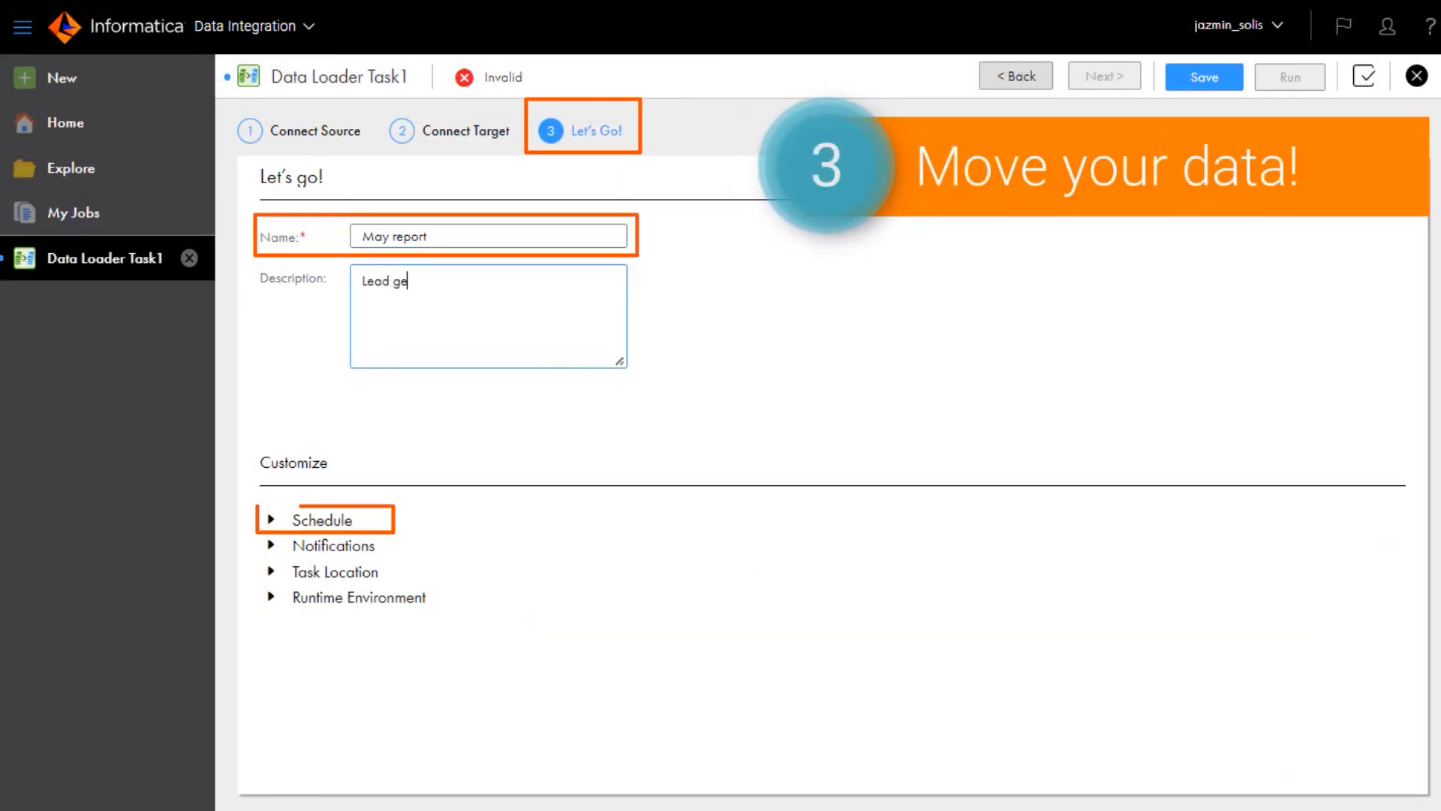
{"action": "type", "text": "n report for May"}
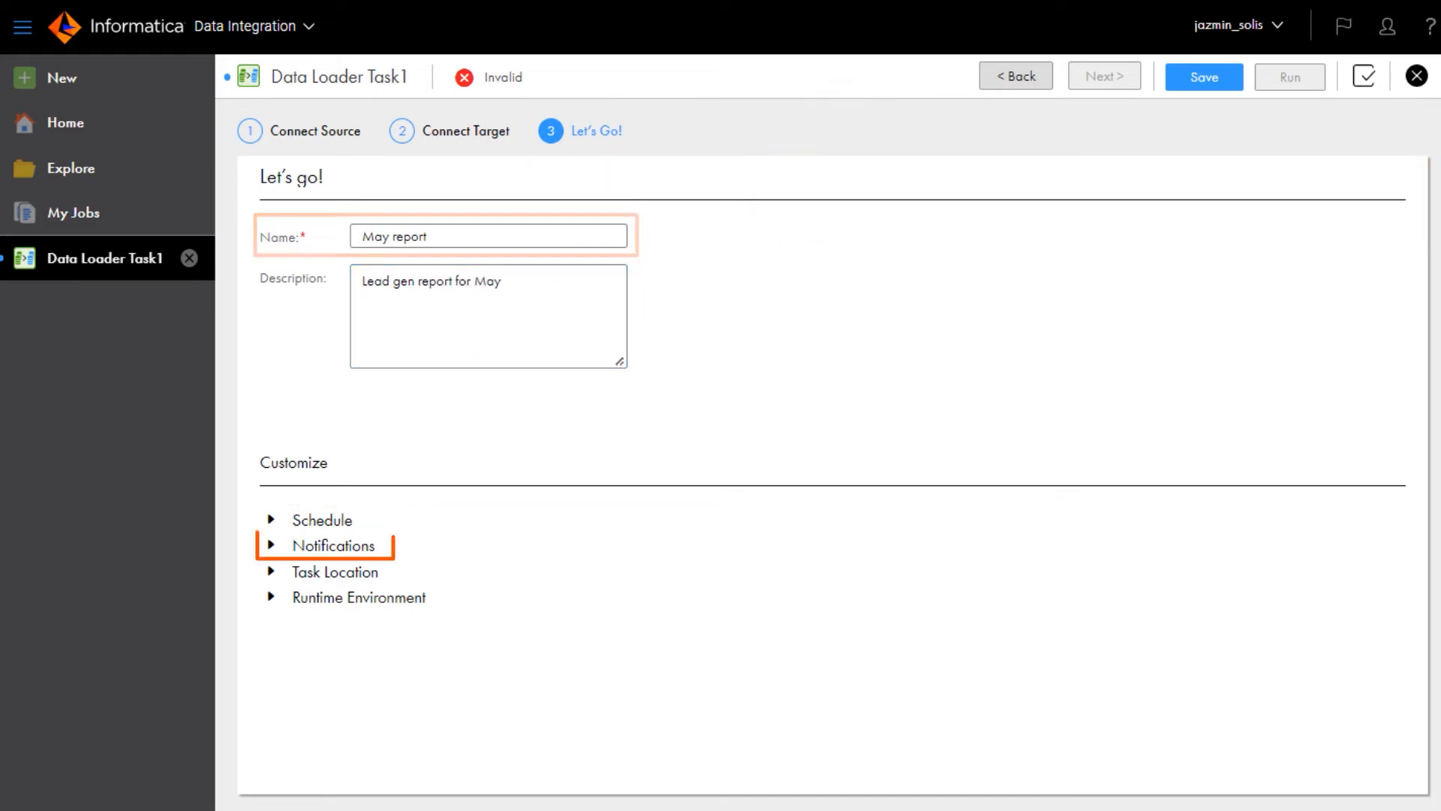
- Save and run the task, then view its running job in My Jobs
{"action": "left_click", "coordinate": [1202, 77]}
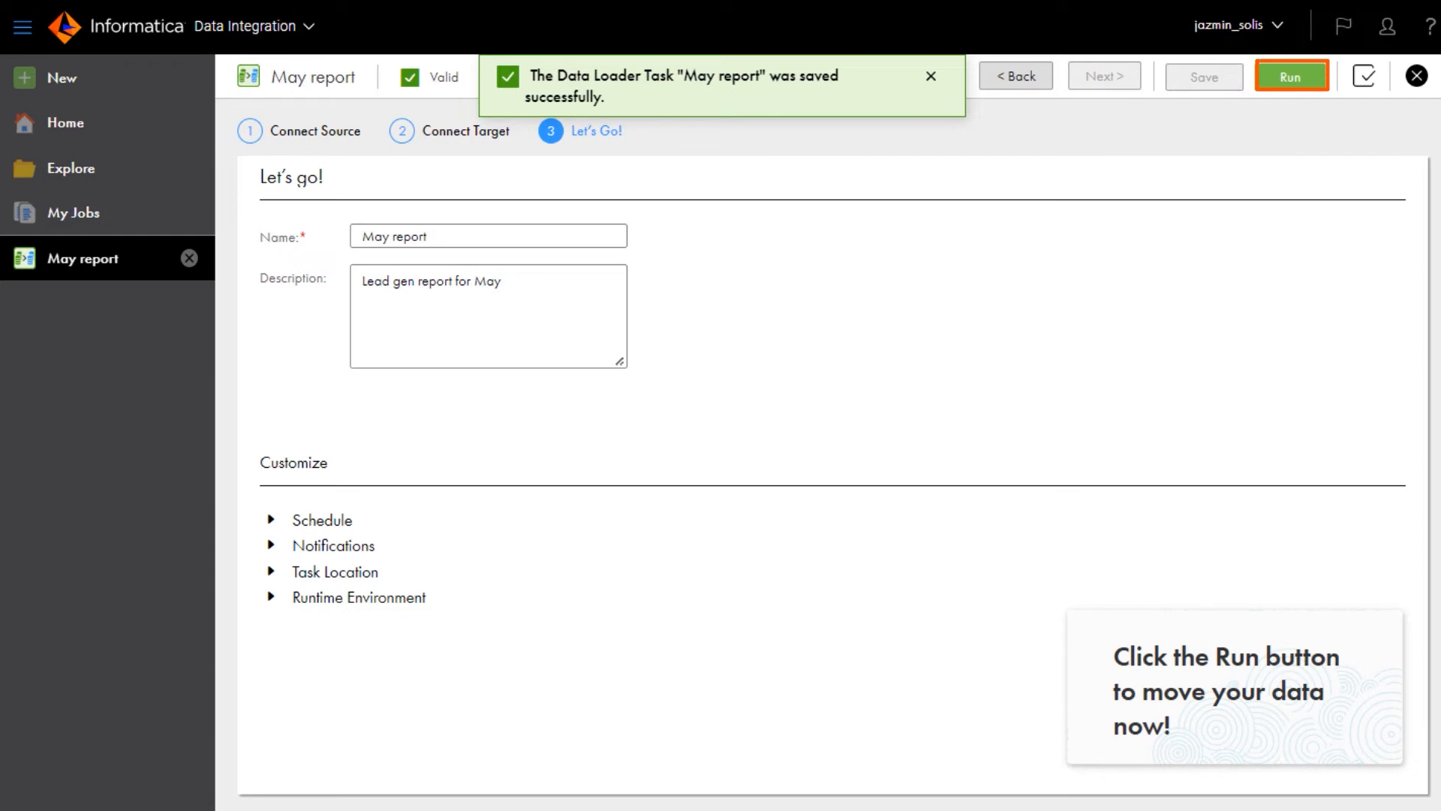
{"action": "left_click", "coordinate": [930, 77]}
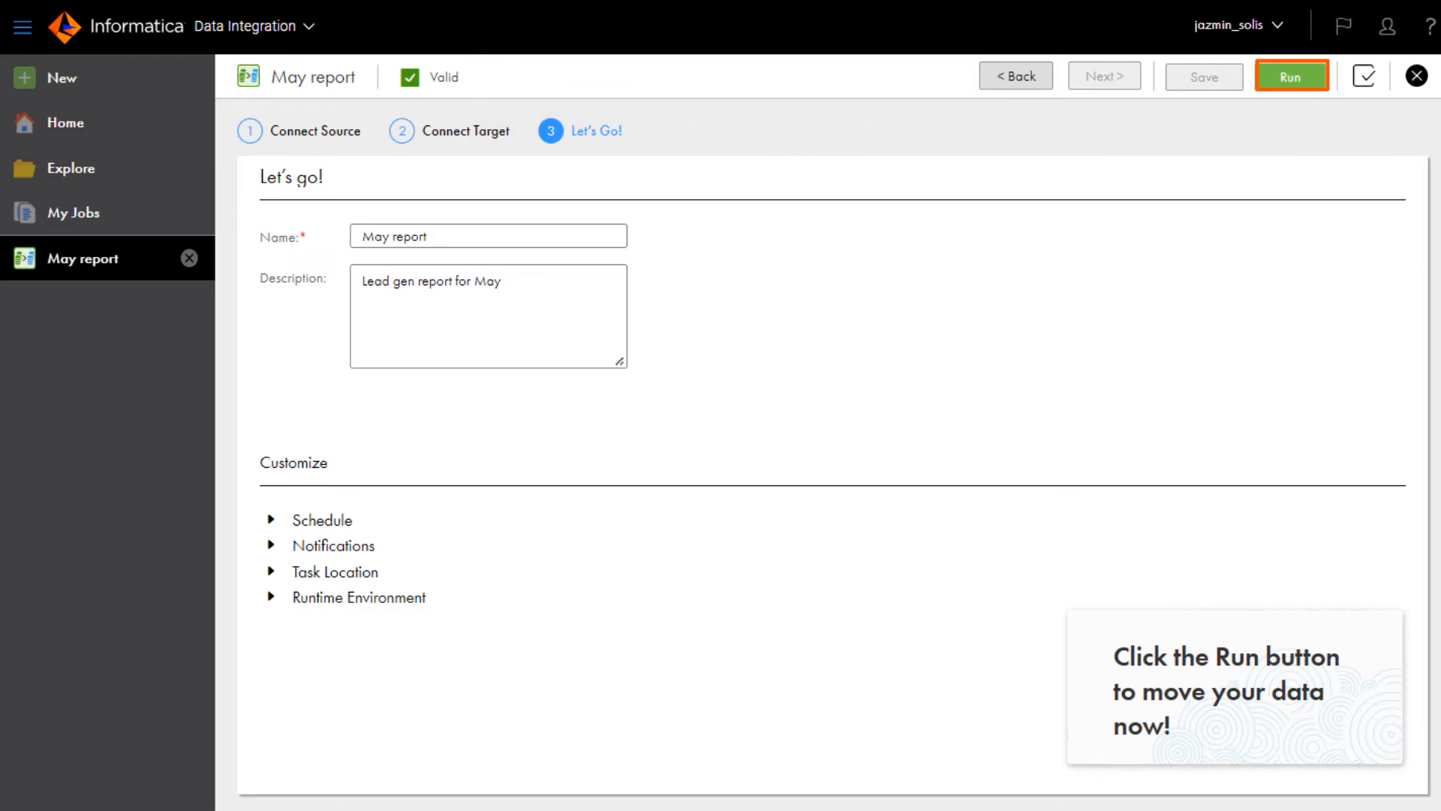
{"action": "left_click", "coordinate": [1291, 76]}
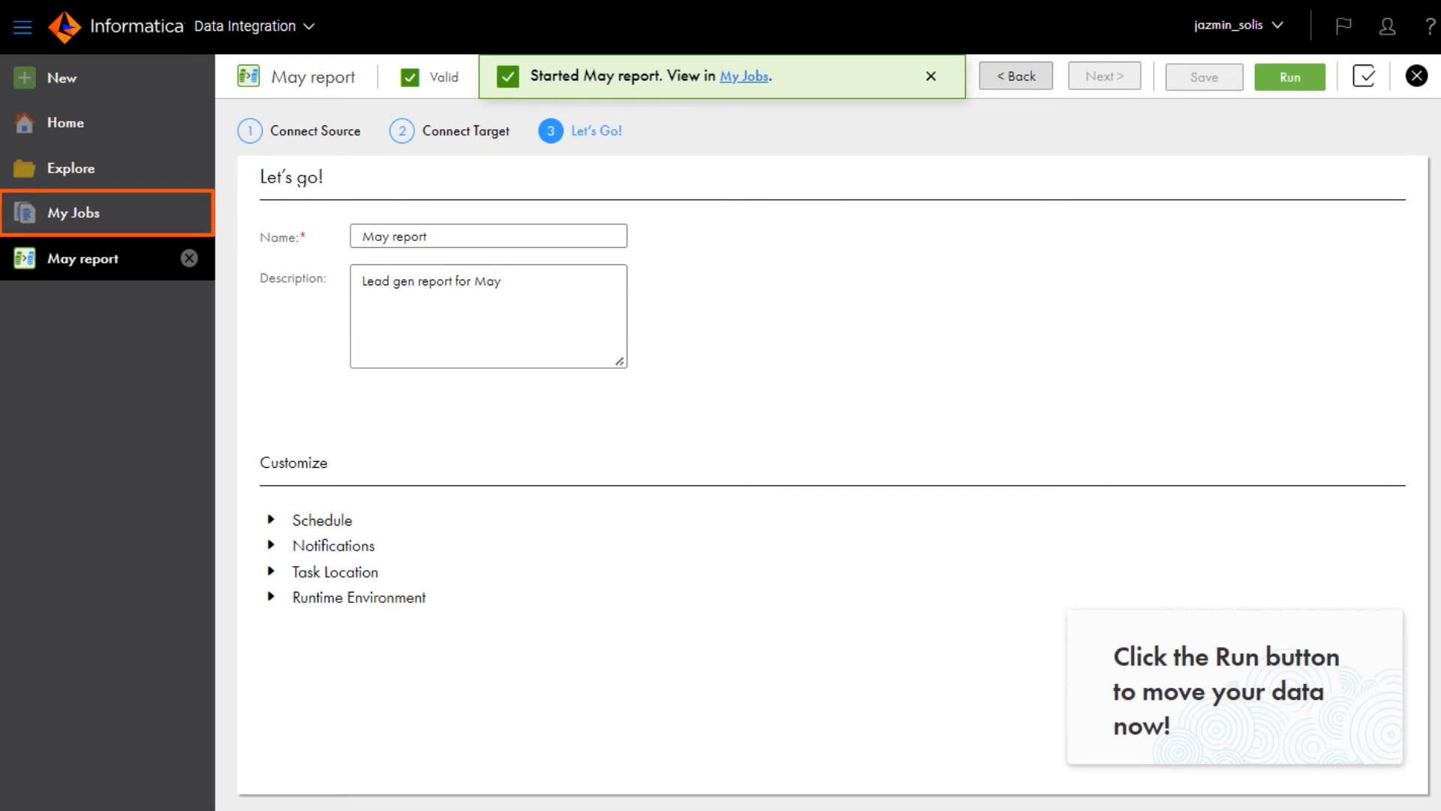
{"action": "left_click", "coordinate": [744, 76]}
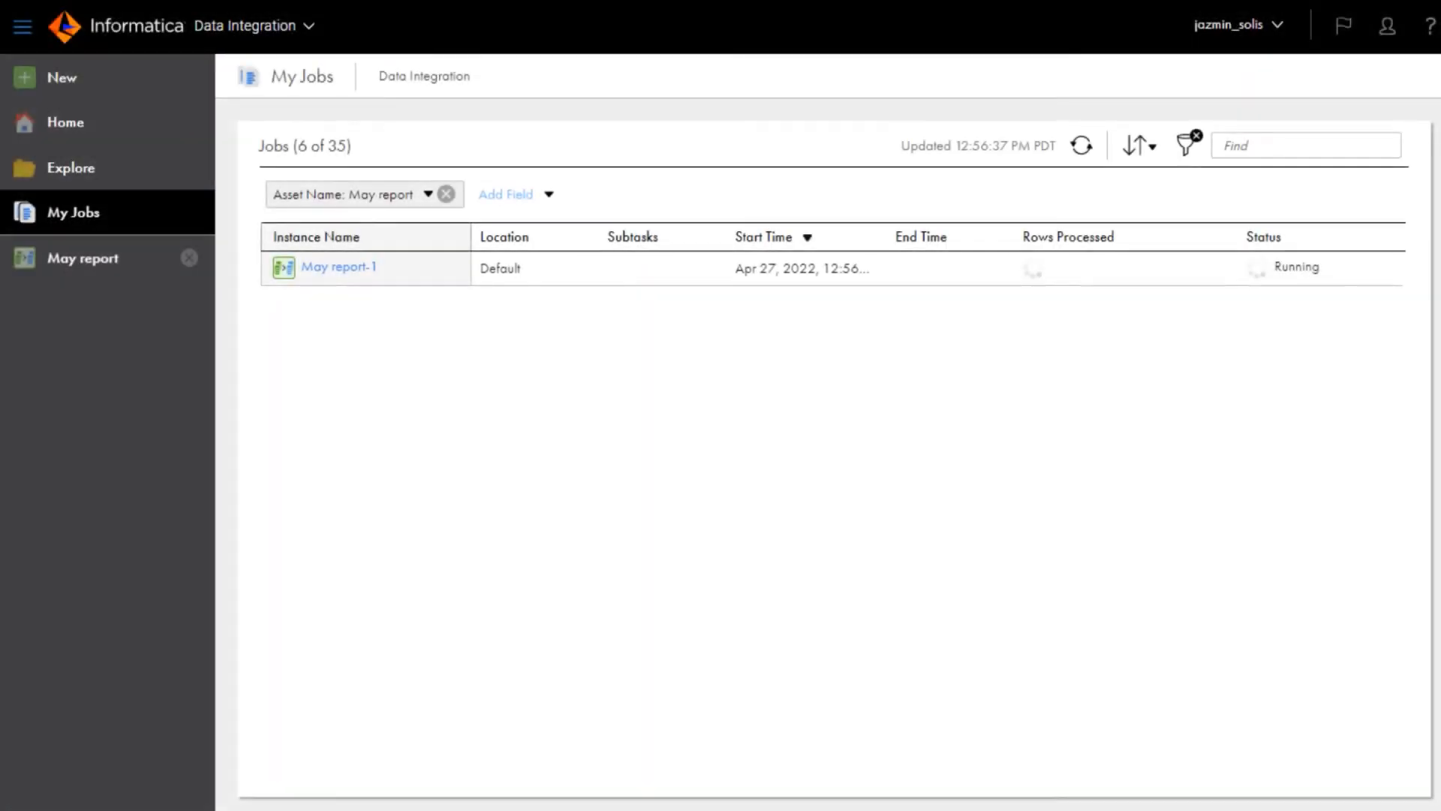